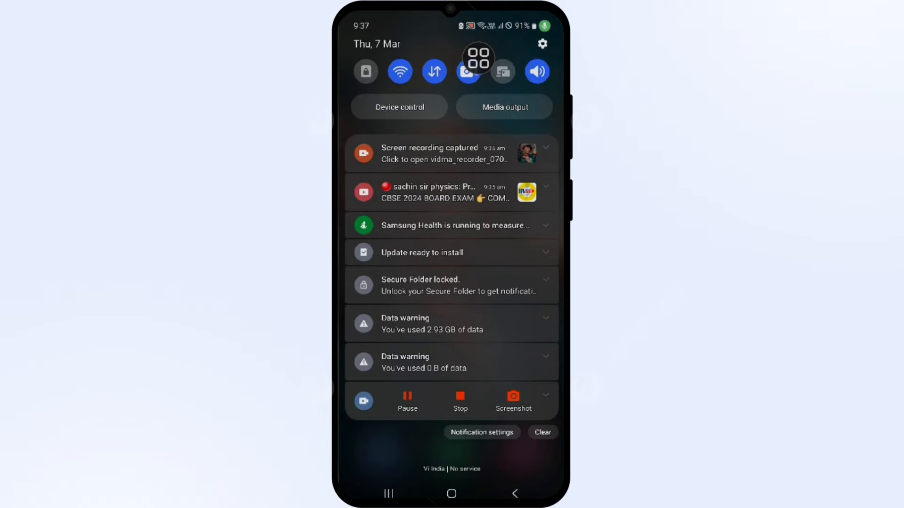
# Go to Settings from the notification shade and move down toward Security and privacy.
pyautogui.click(542, 44)
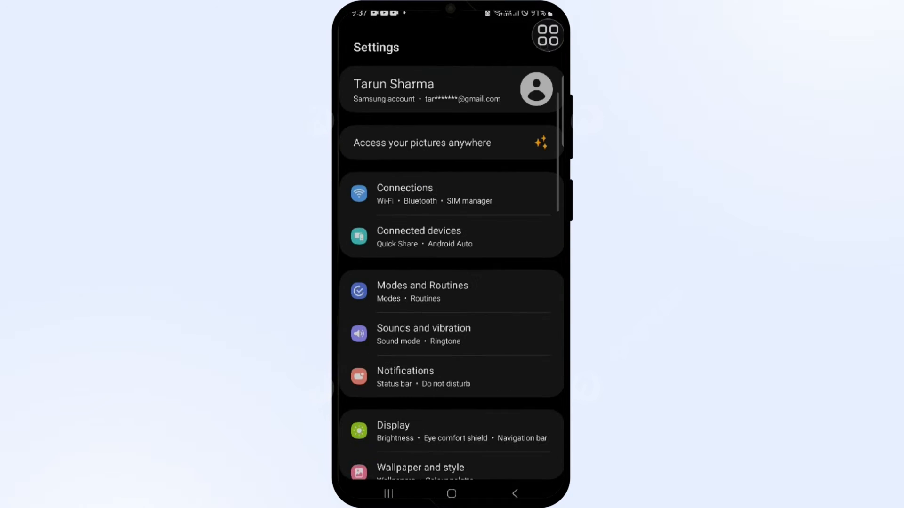
pyautogui.scroll(-3)
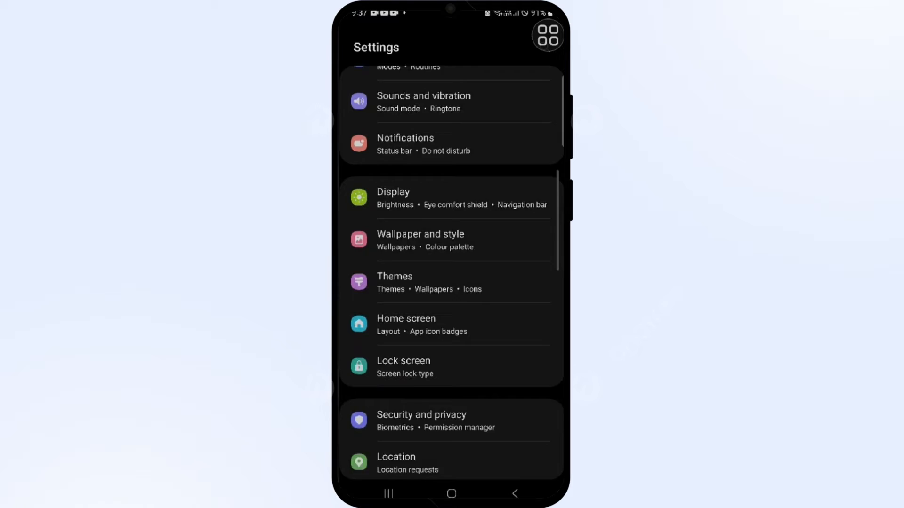
# Enter Security and privacy to reach the Fingerprints page showing one saved fingerprint.
pyautogui.click(421, 421)
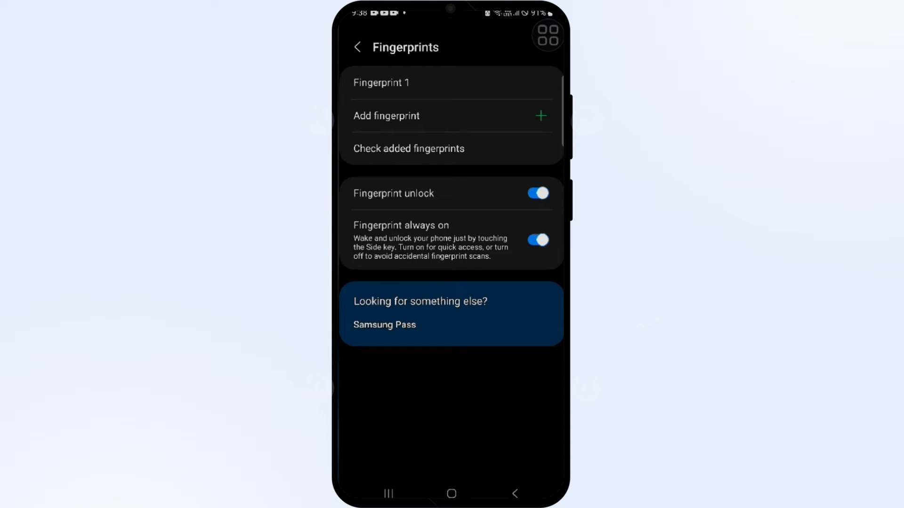
# Remove Fingerprint 1 and confirm, leaving no saved fingerprints and unlock switched off.
pyautogui.click(382, 83)
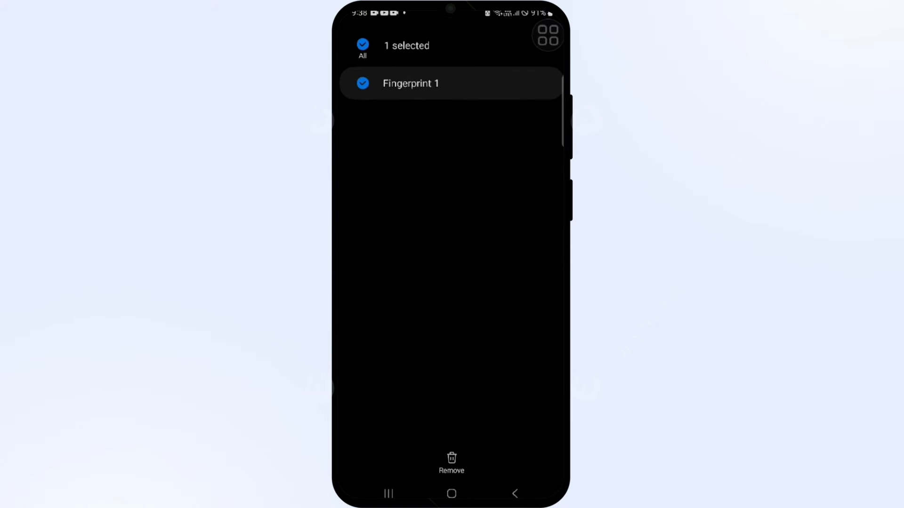
pyautogui.click(451, 462)
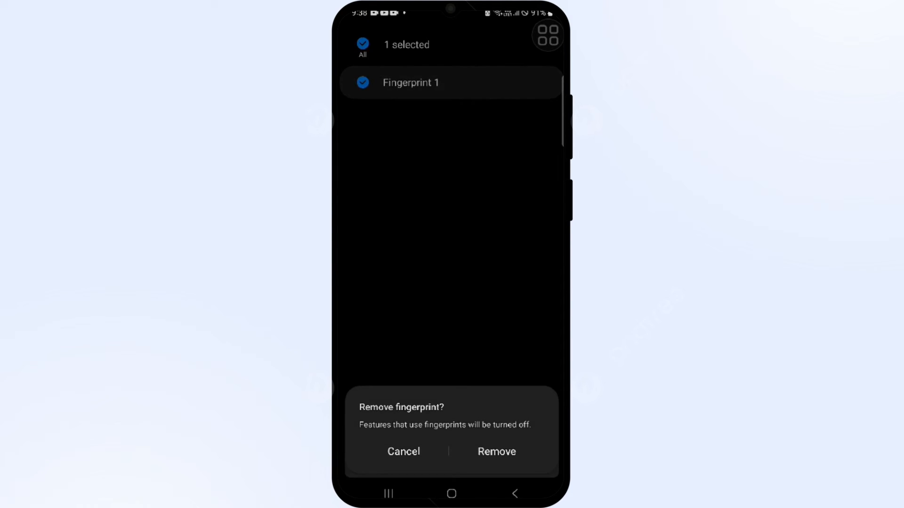
pyautogui.click(496, 451)
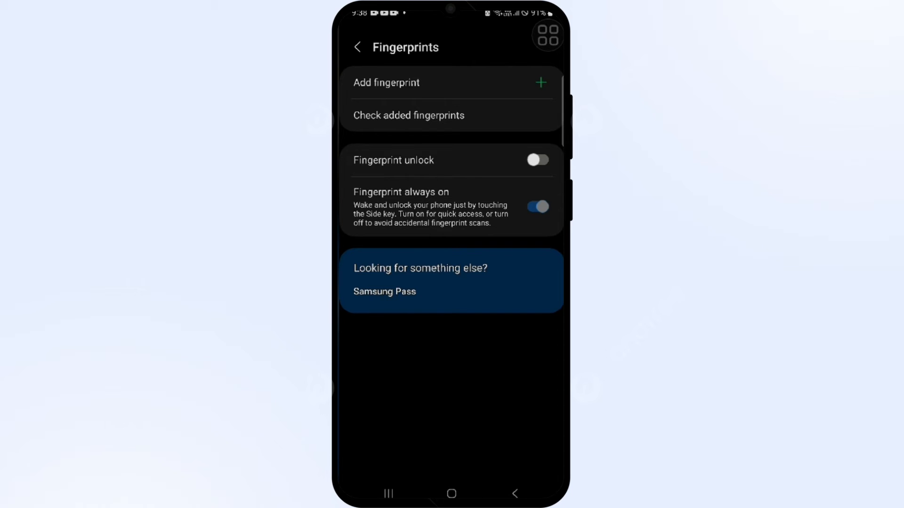
# Launch Samsung Pass, which reports deleted fingerprints and offers the Samsung account password instead.
pyautogui.click(388, 492)
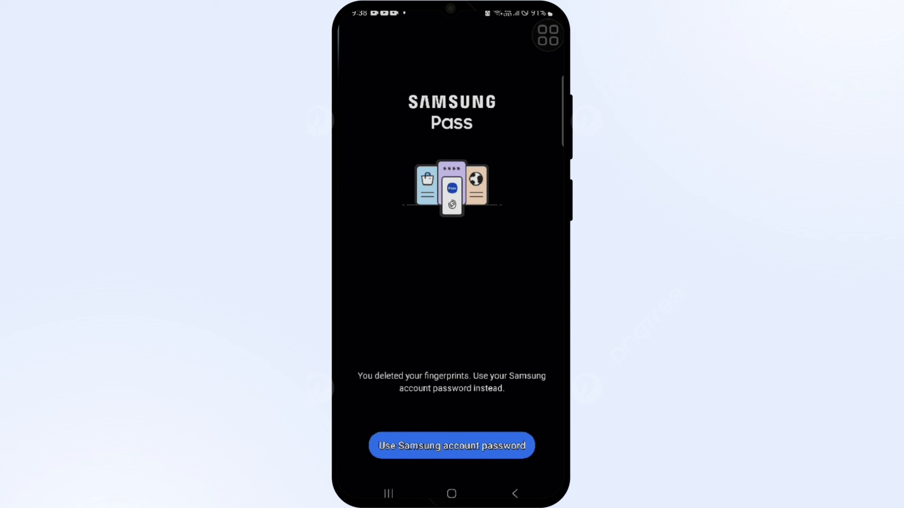
pyautogui.click(451, 494)
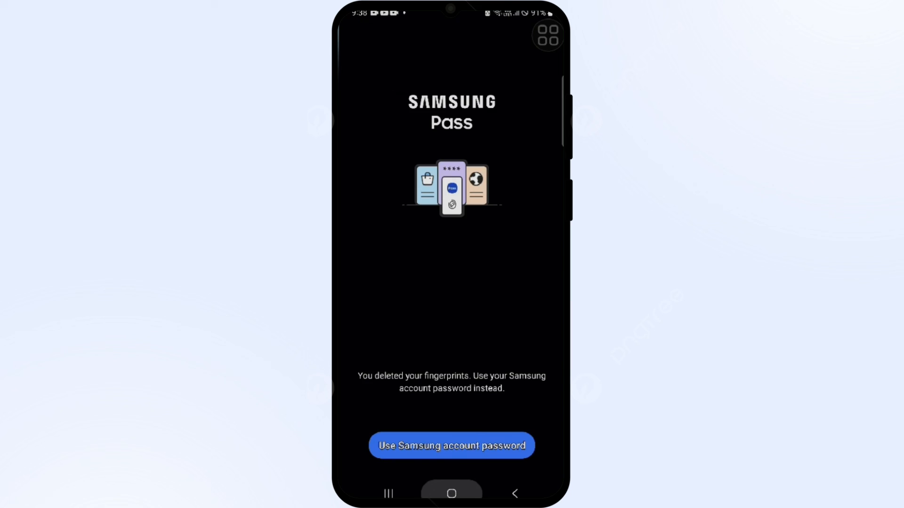